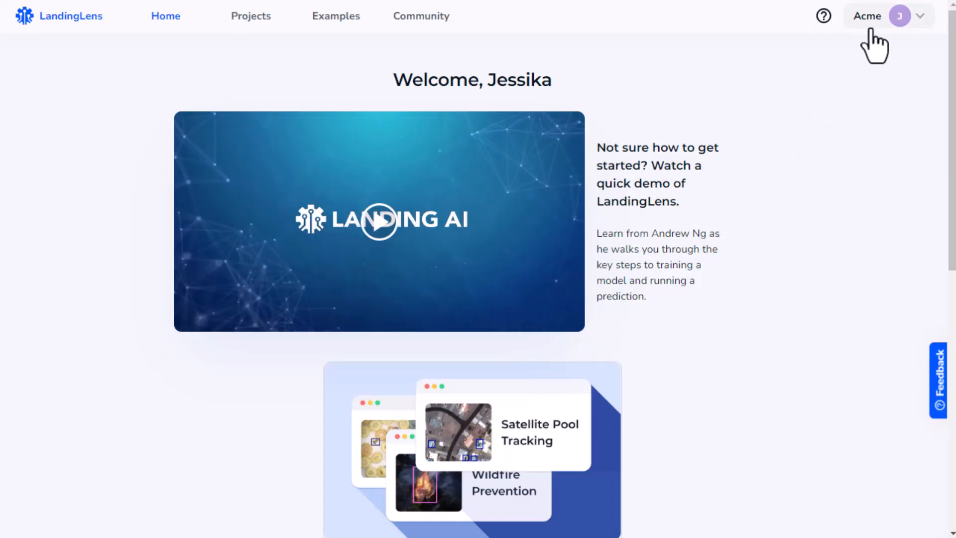
Step: Begin a new API key under Acme's API Key page named 'beta test application'
left_click(867, 16)
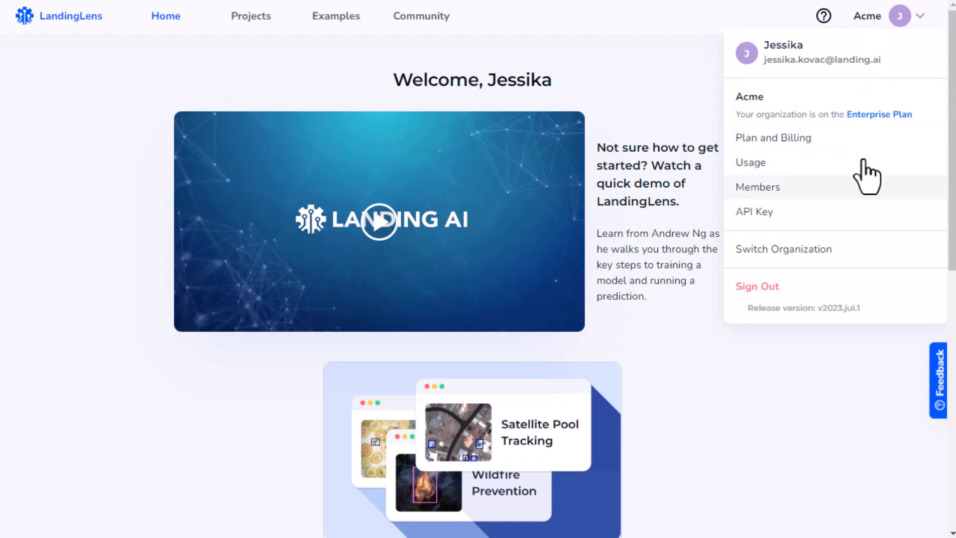
left_click(754, 211)
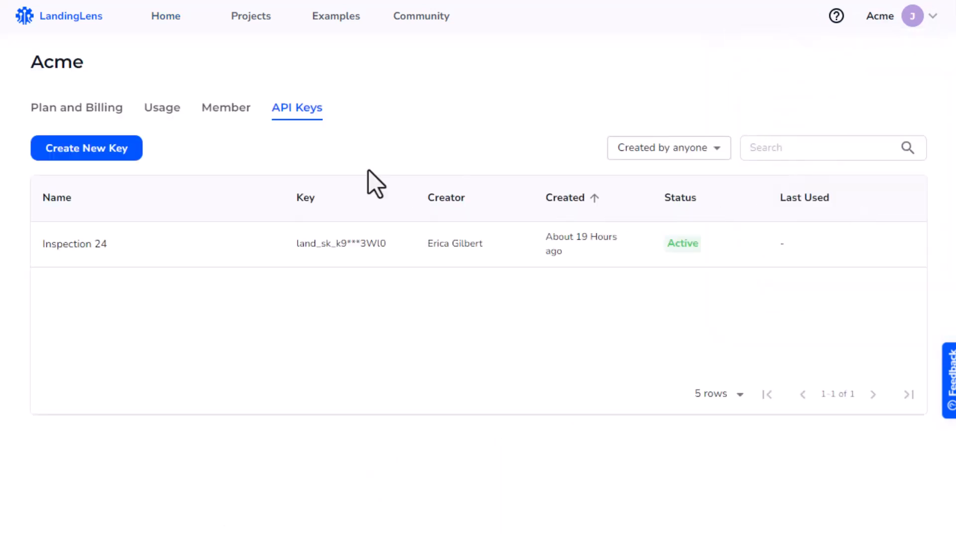
left_click(85, 147)
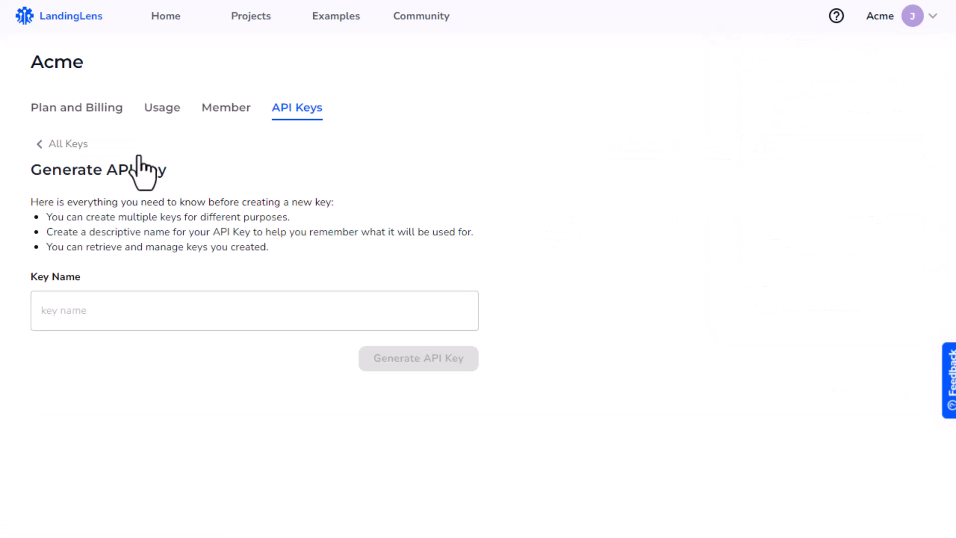
left_click(254, 311)
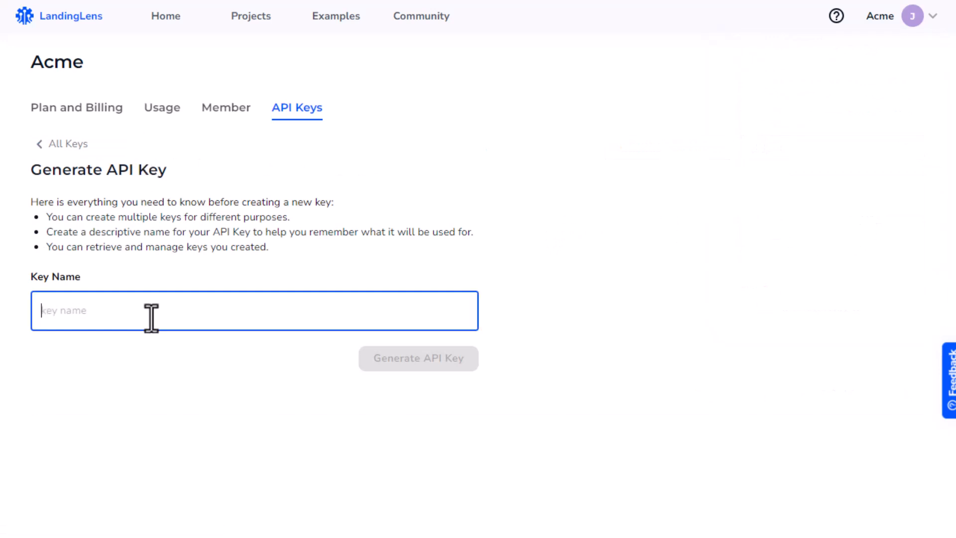
type("beta test application")
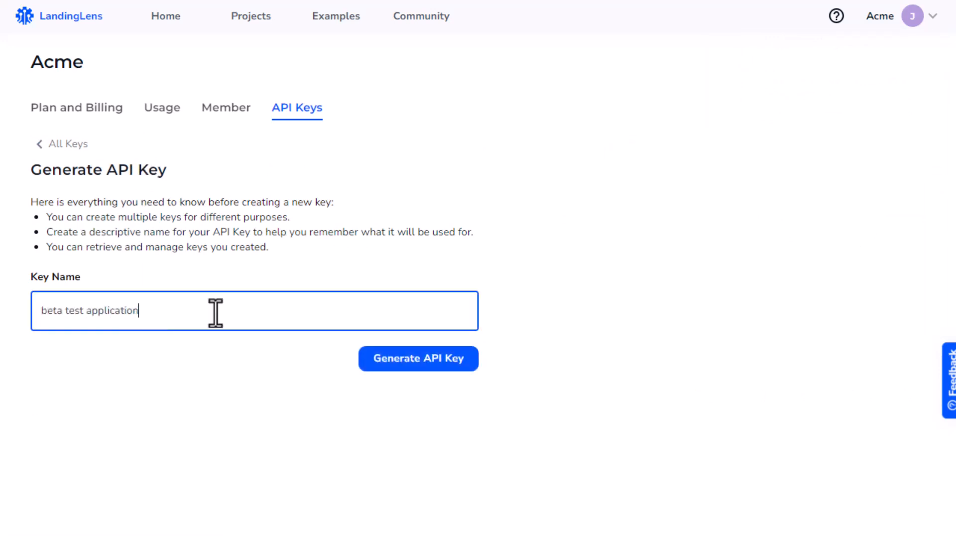
Step: Generate the 'beta test application' key and reveal its full key value
left_click(419, 358)
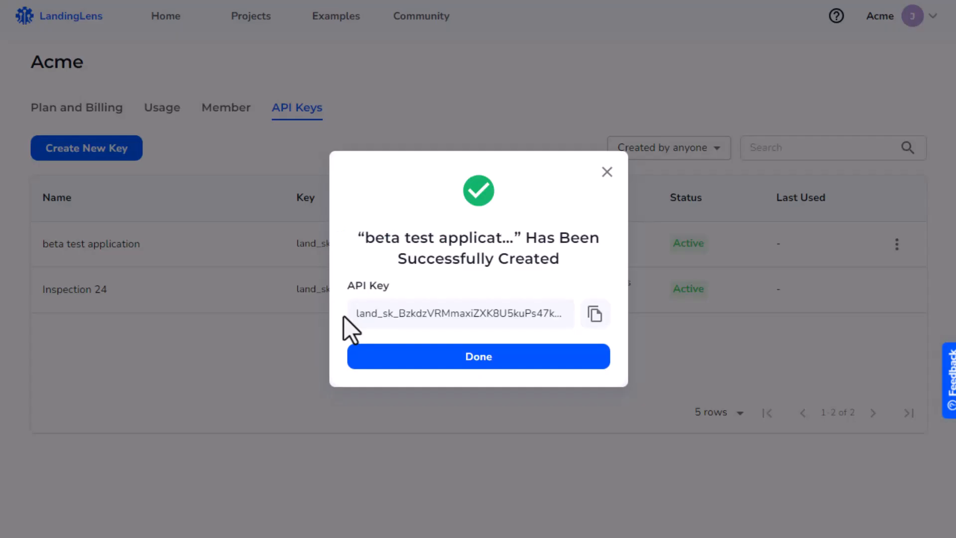
mouse_move(397, 335)
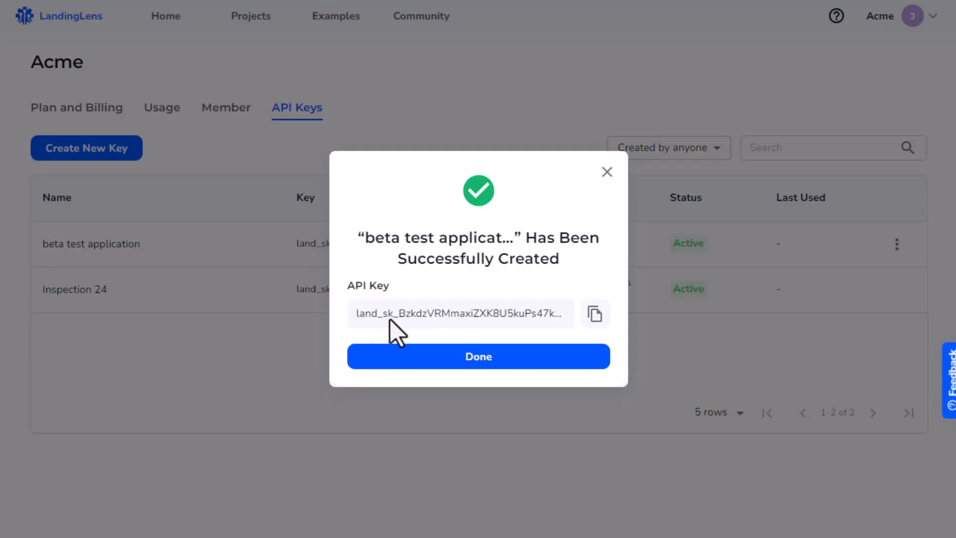
mouse_move(594, 314)
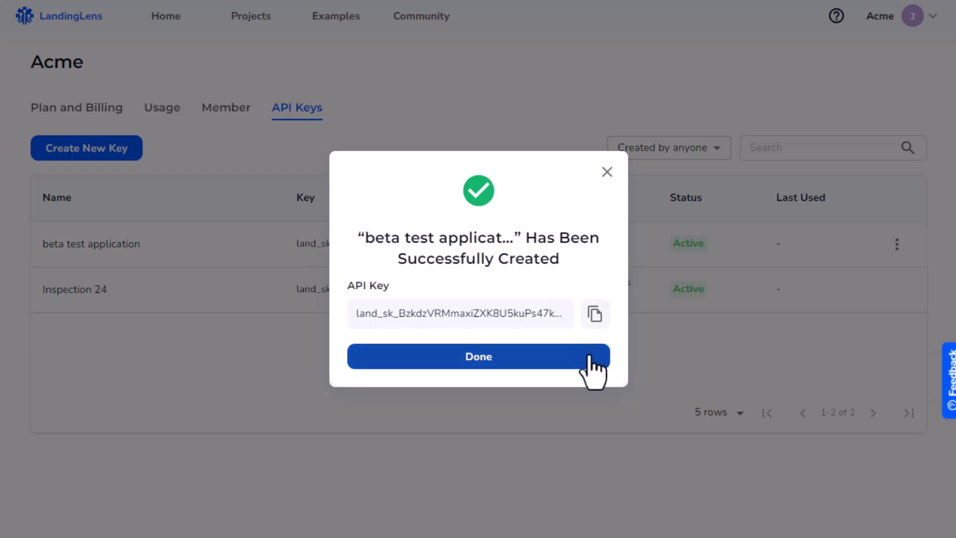
left_click(478, 356)
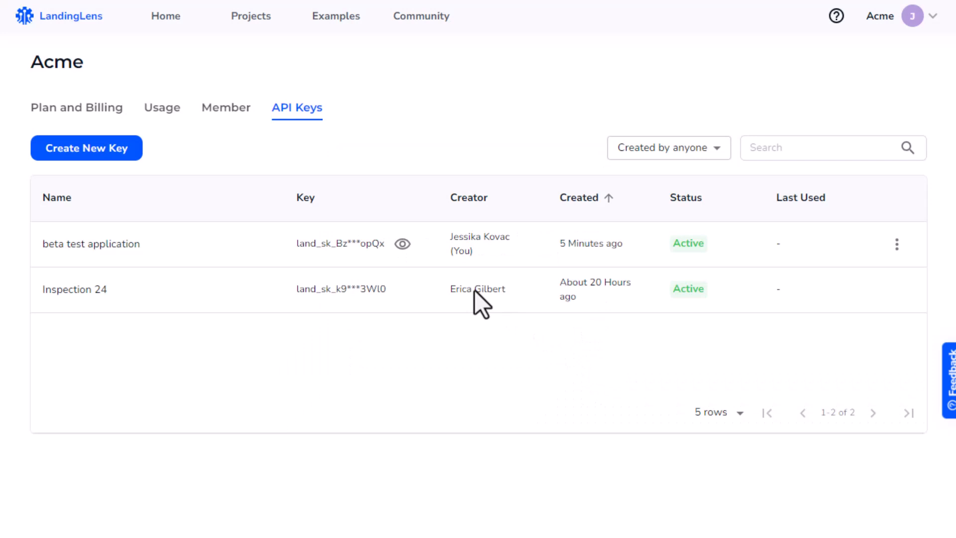
mouse_move(439, 279)
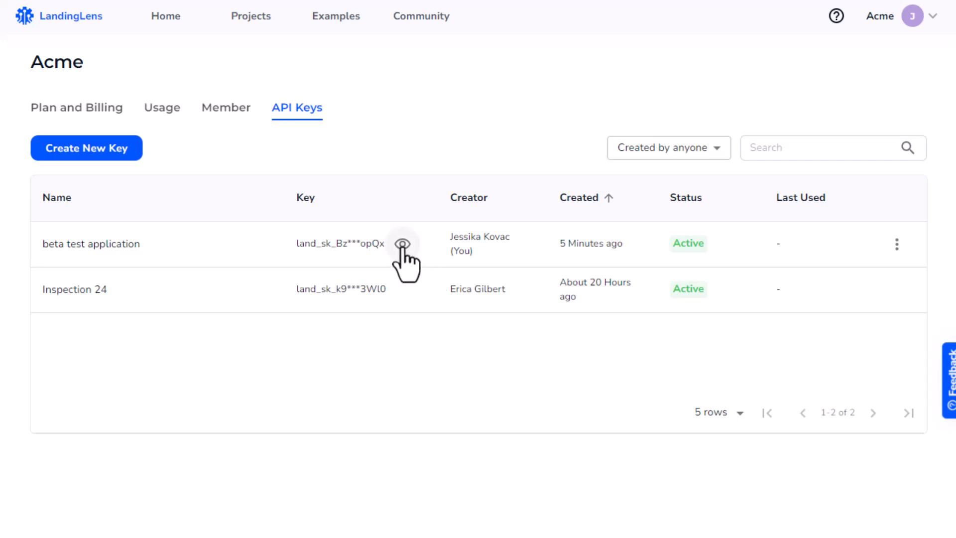
left_click(402, 245)
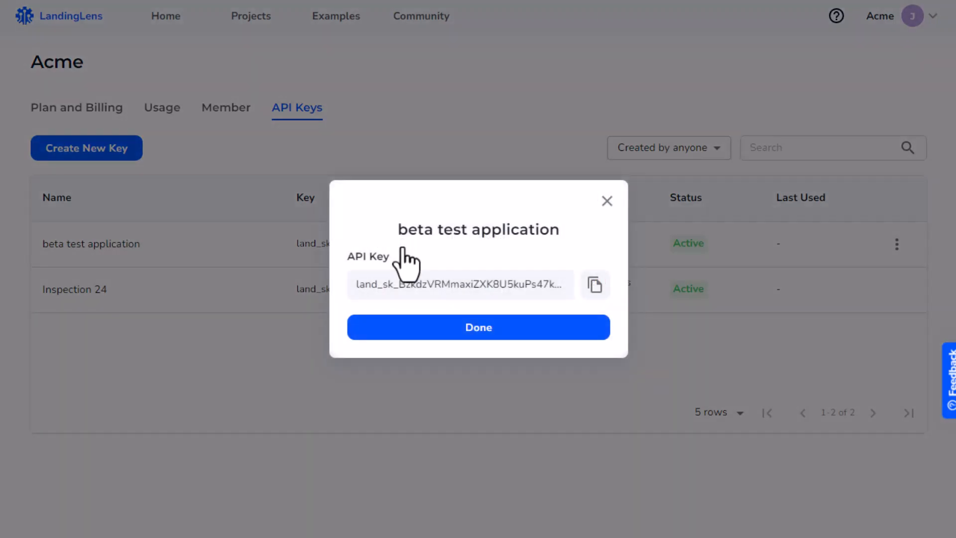
left_click(478, 327)
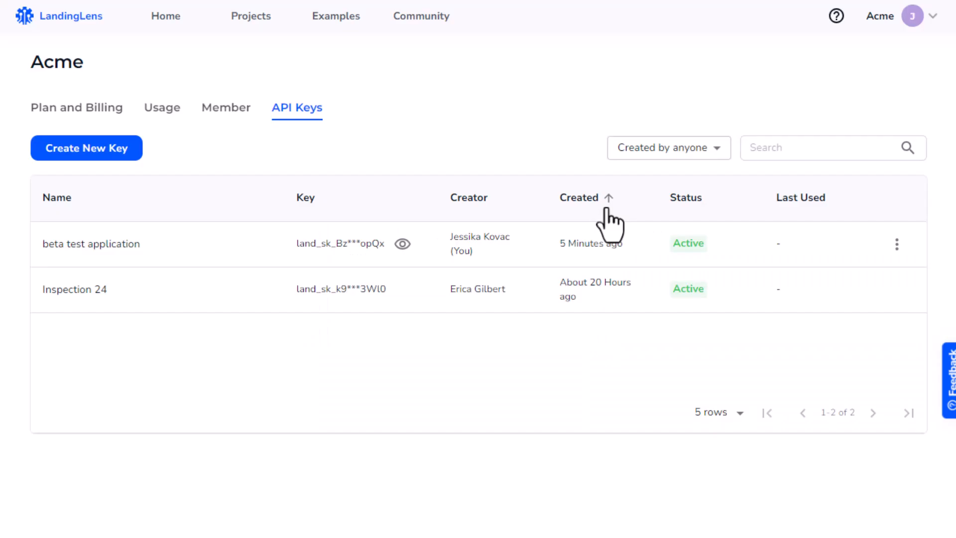
mouse_move(898, 244)
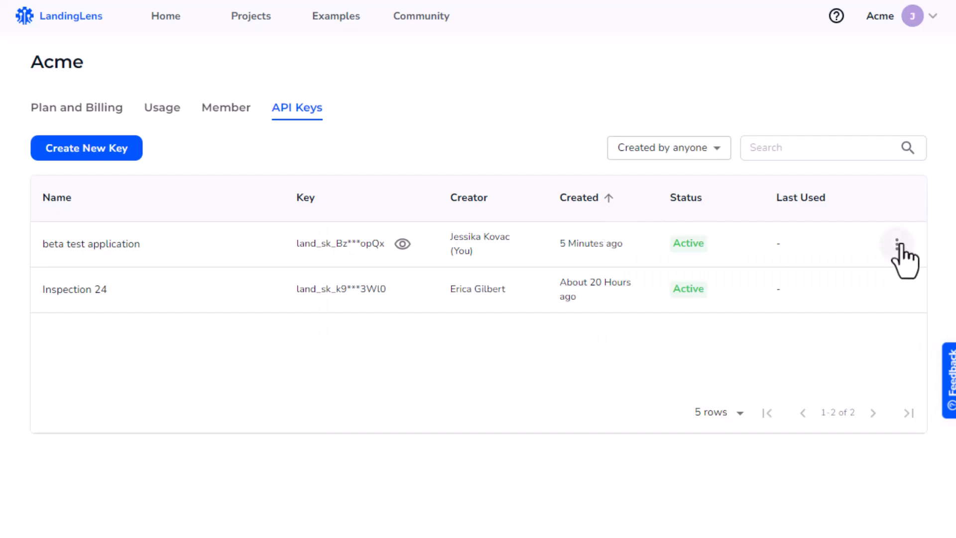
Step: Rename the key to 'beta test' by removing the word 'application'
left_click(897, 243)
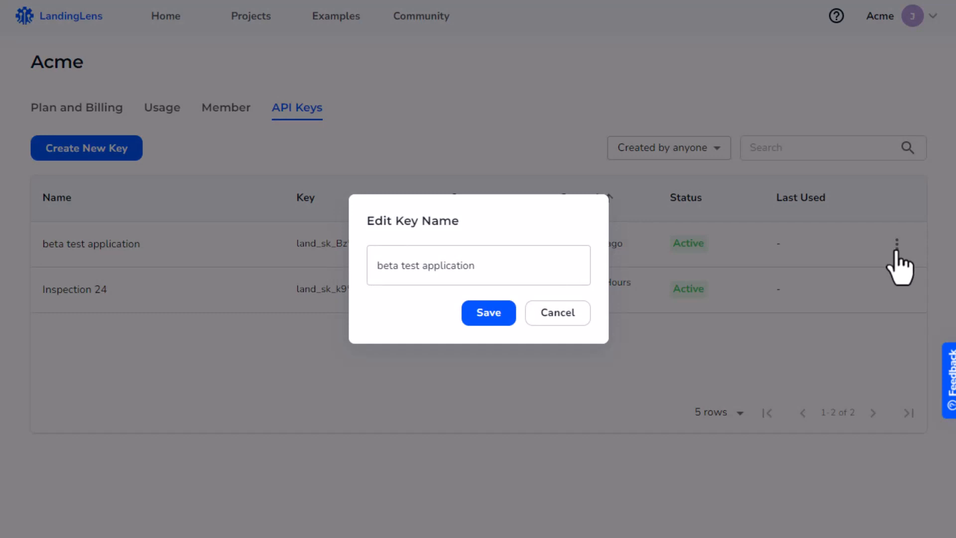
double_click(451, 265)
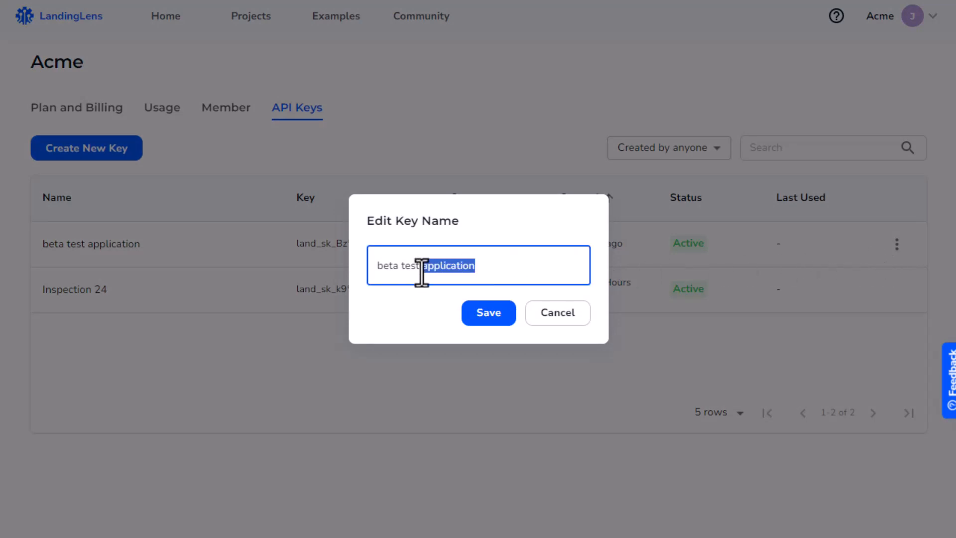
left_click(487, 312)
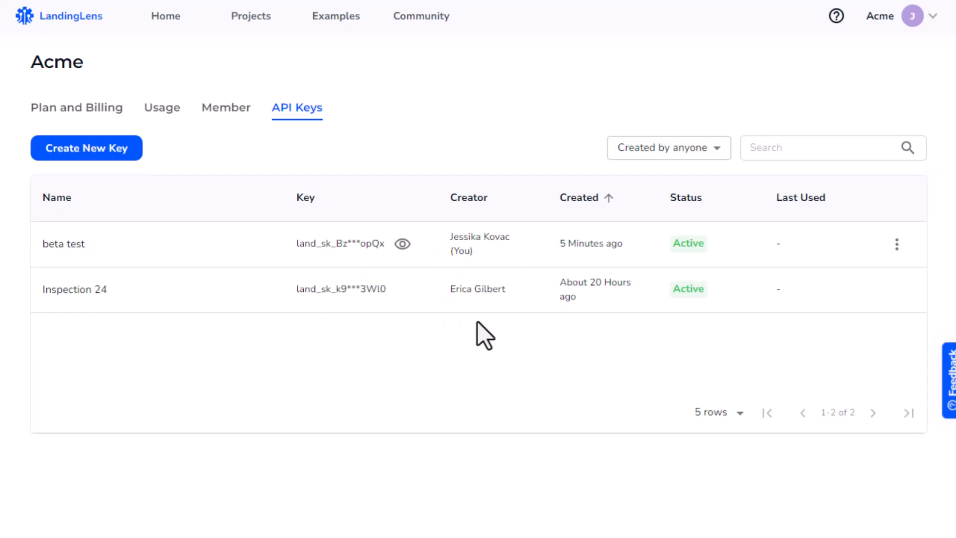
Step: Revoke the 'beta test' key, then delete it so only Inspection 24 remains
left_click(896, 244)
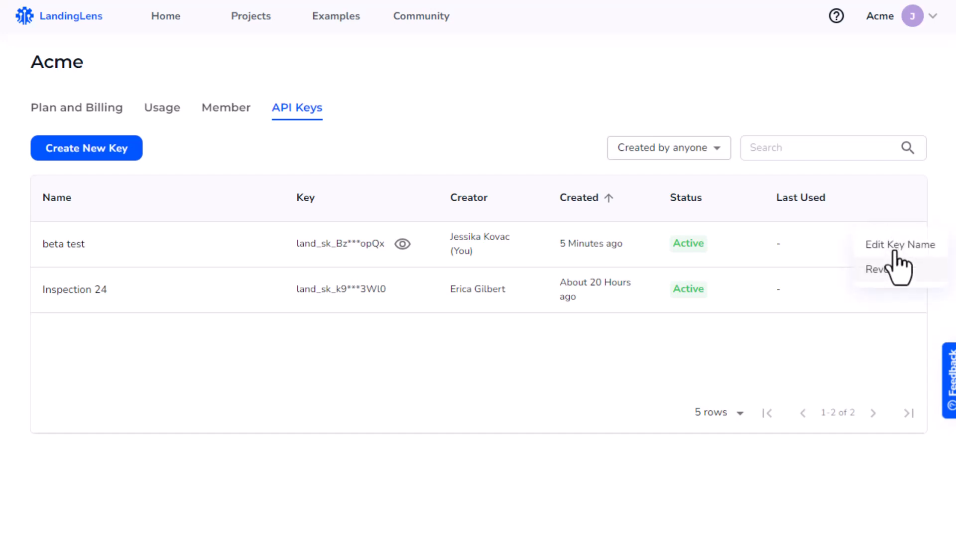
left_click(877, 269)
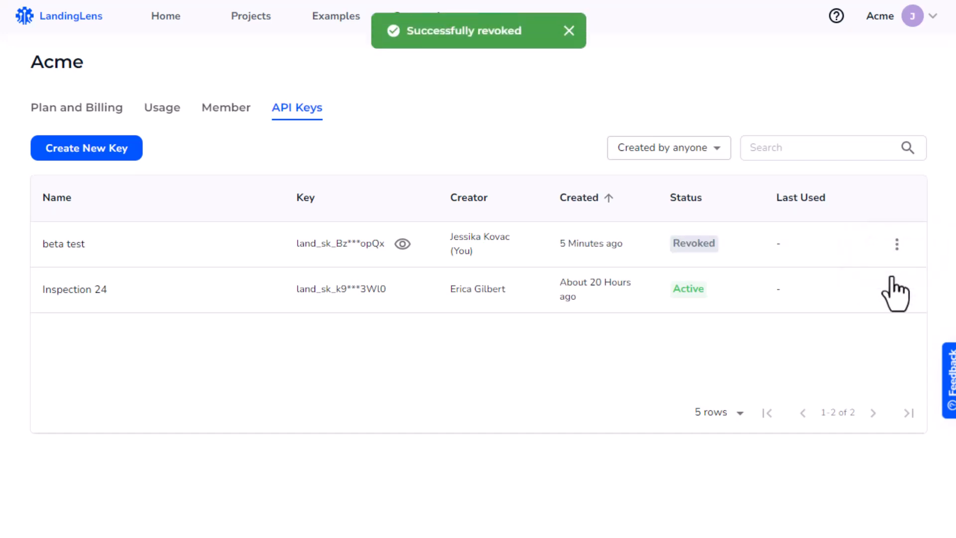
left_click(896, 244)
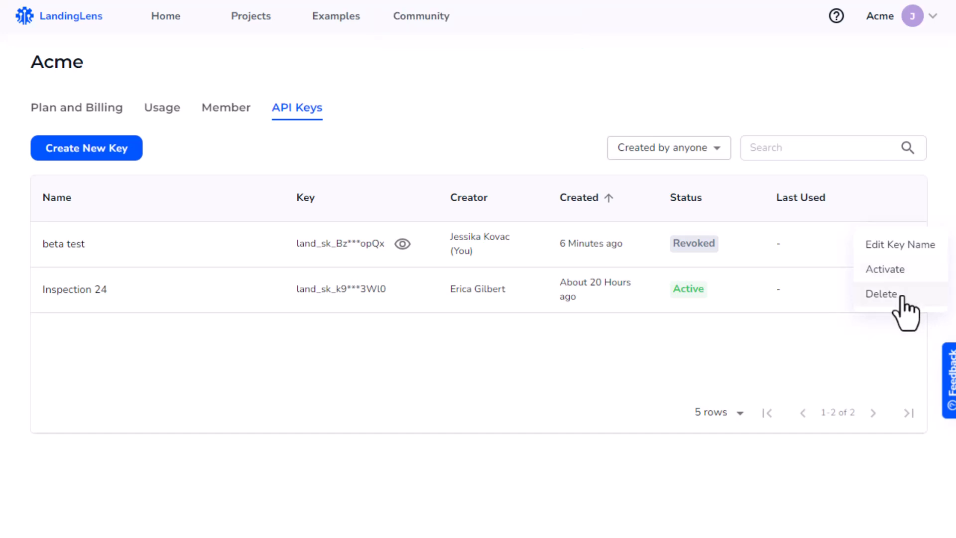
left_click(880, 293)
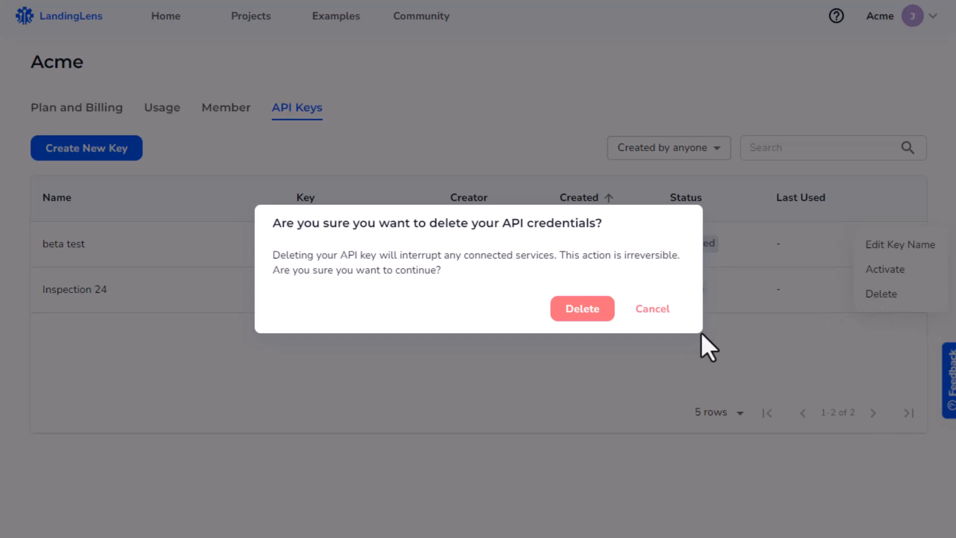
left_click(580, 309)
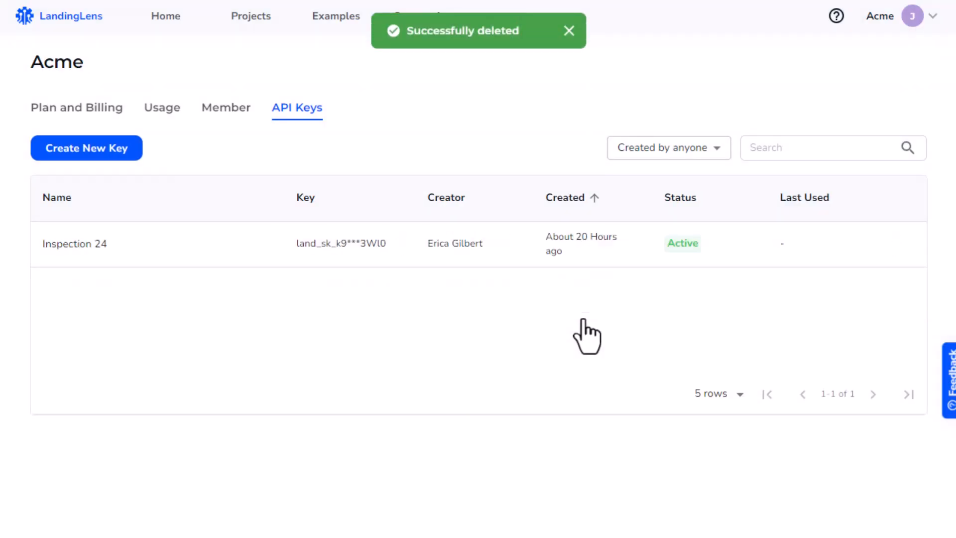